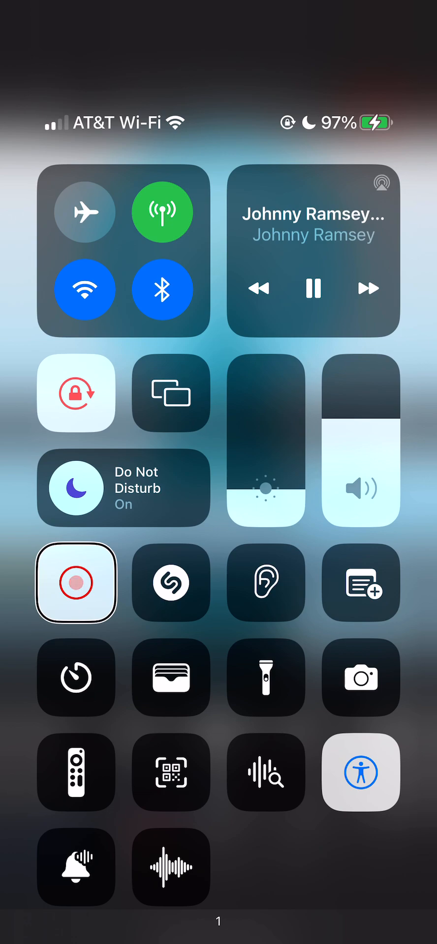
# Pause the Johnny Ramsey track in Control Center's Now Playing controls
pyautogui.click(312, 288)
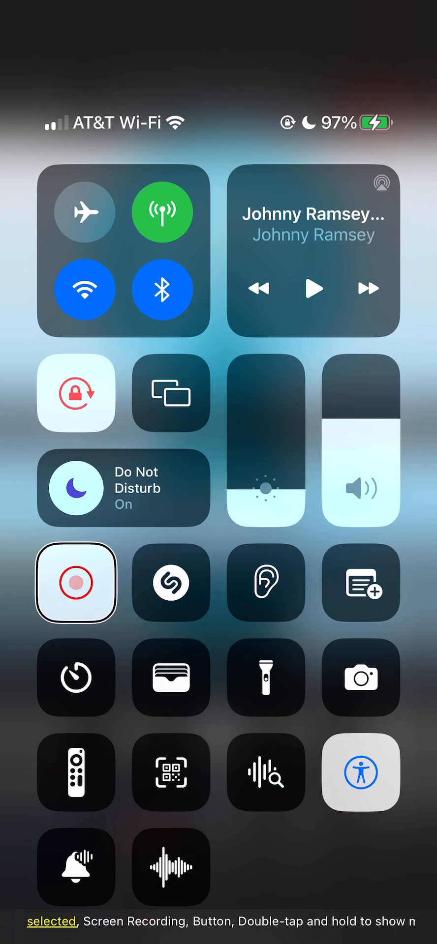